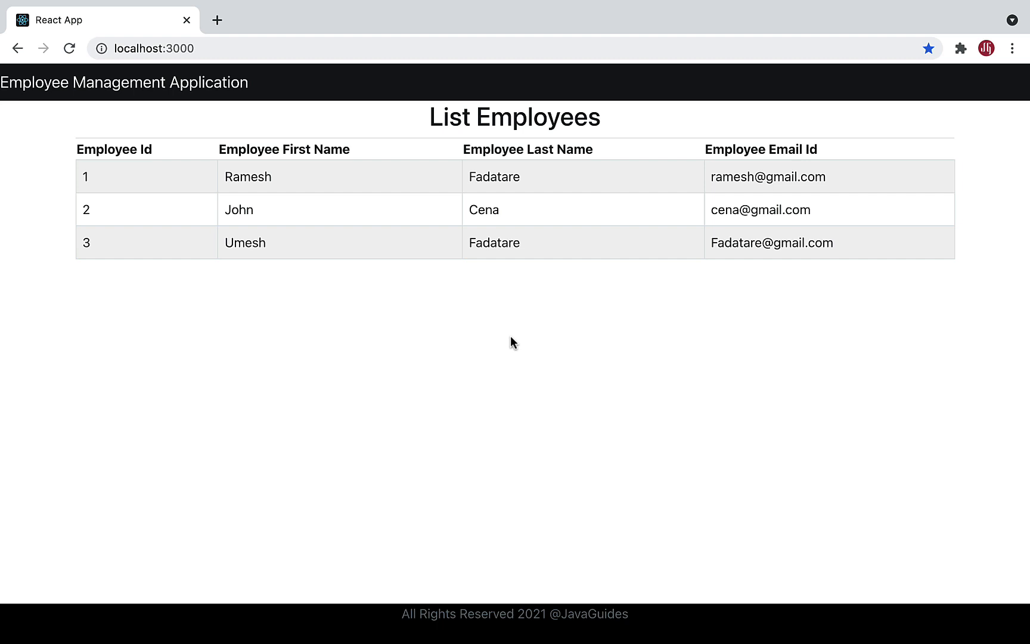
mouse_move(136, 101)
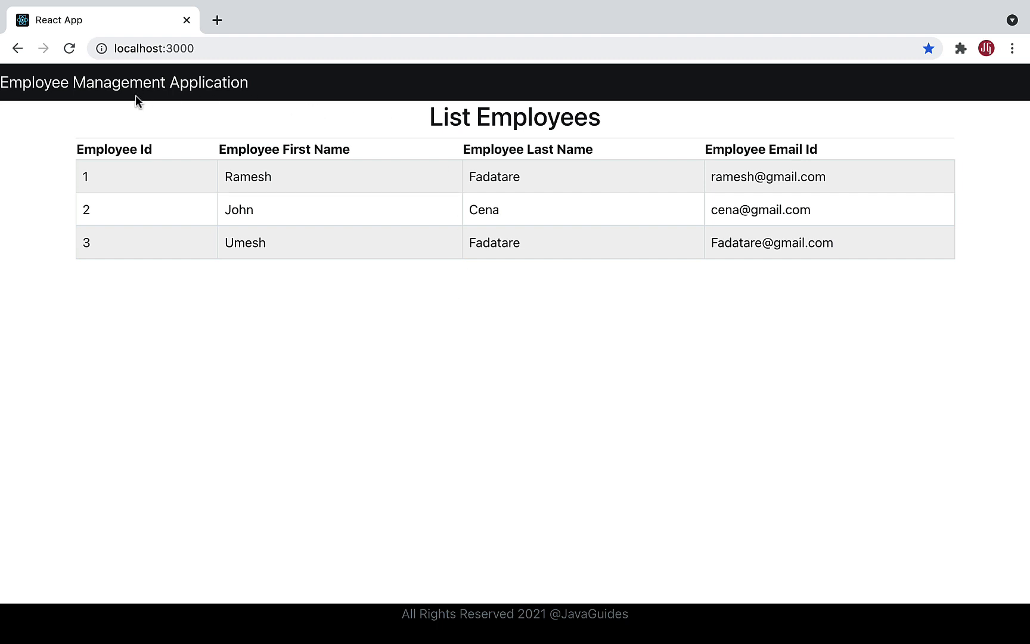
mouse_move(81, 134)
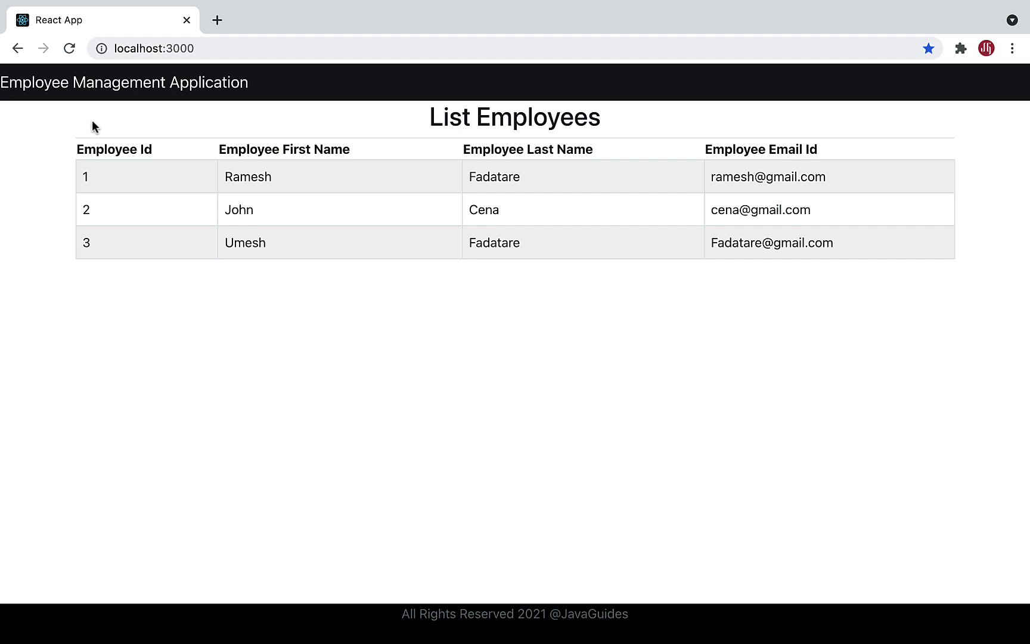
mouse_move(105, 127)
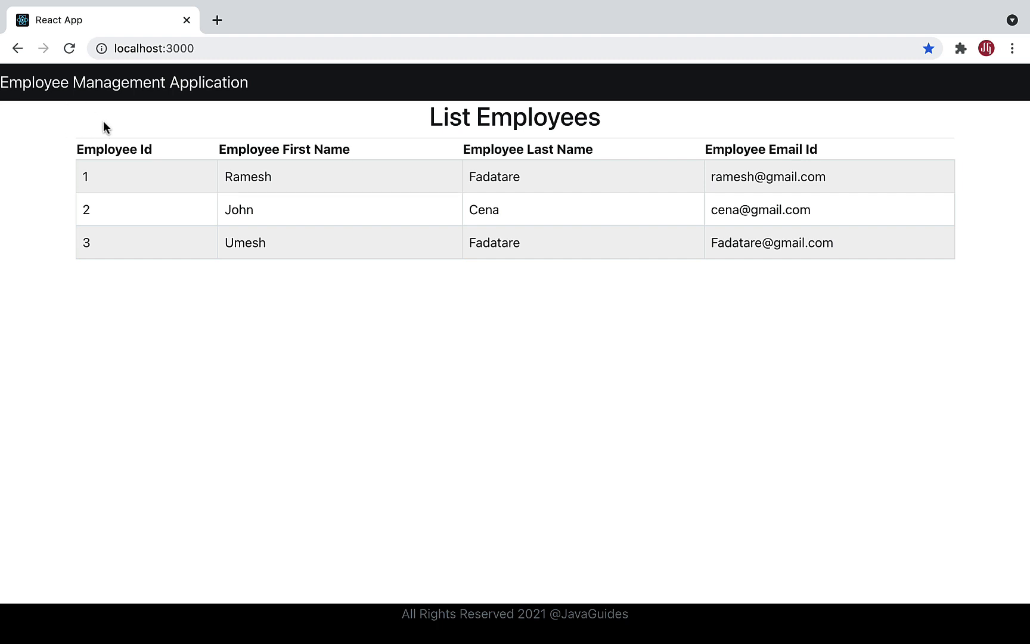
mouse_move(266, 125)
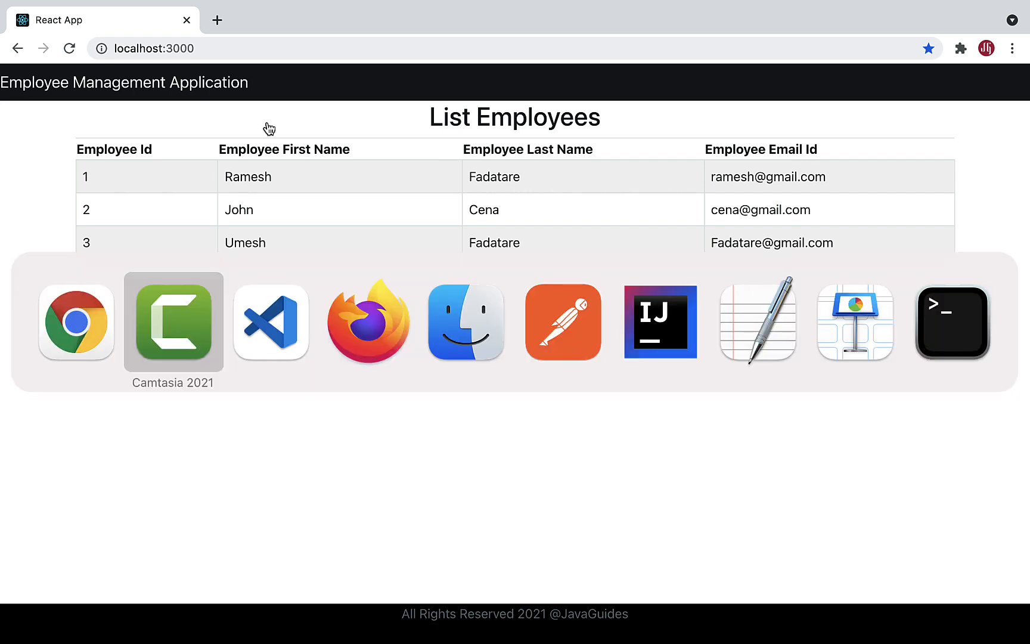
Step: Create an empty AddEmployeeComponent.js inside the components folder and open it
click(271, 321)
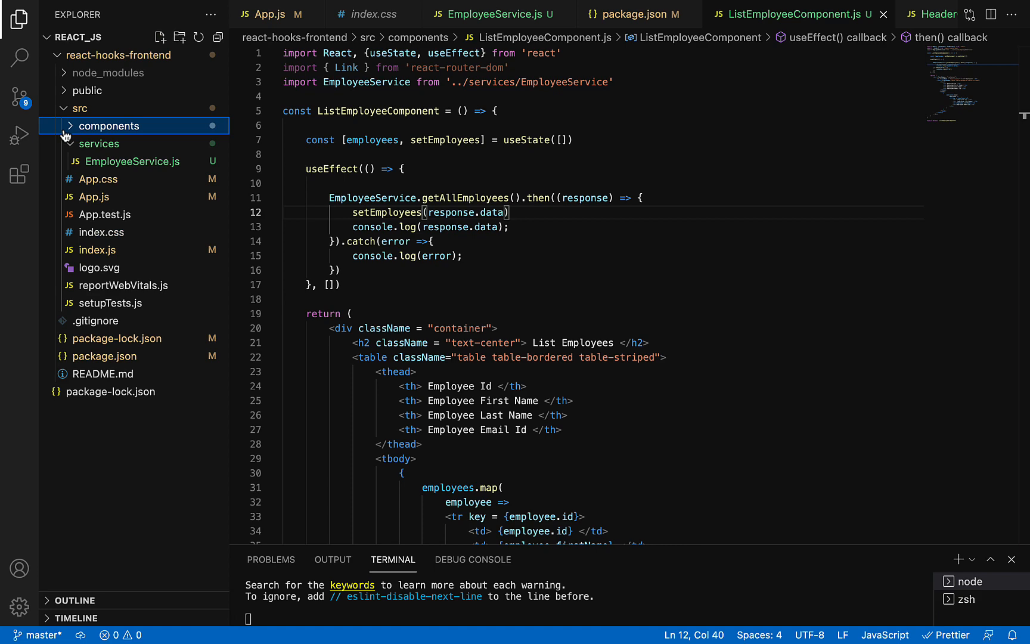
click(160, 37)
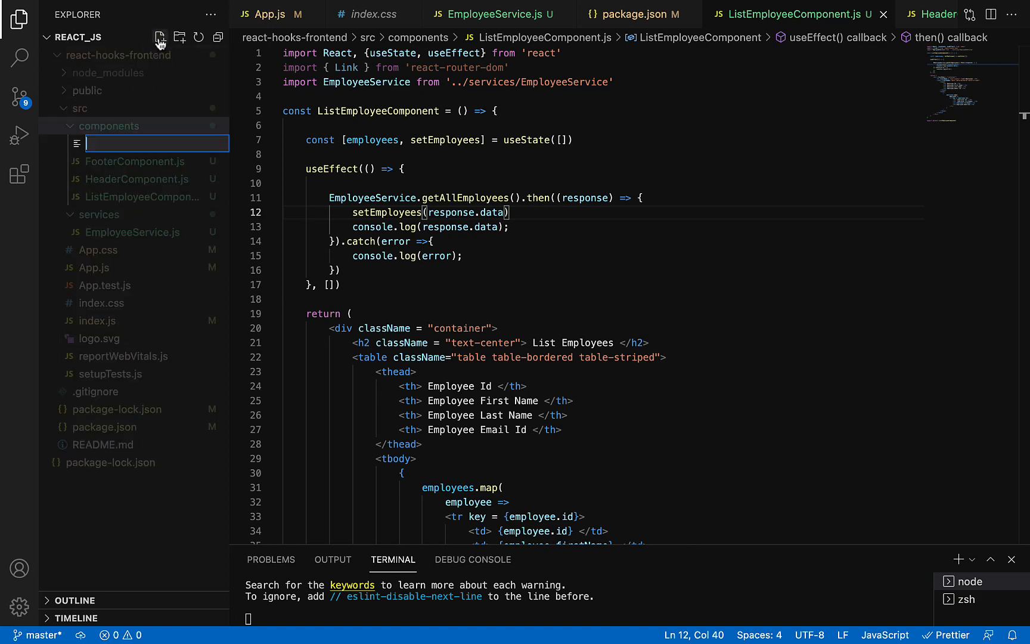
text(AddEmployeeComp)
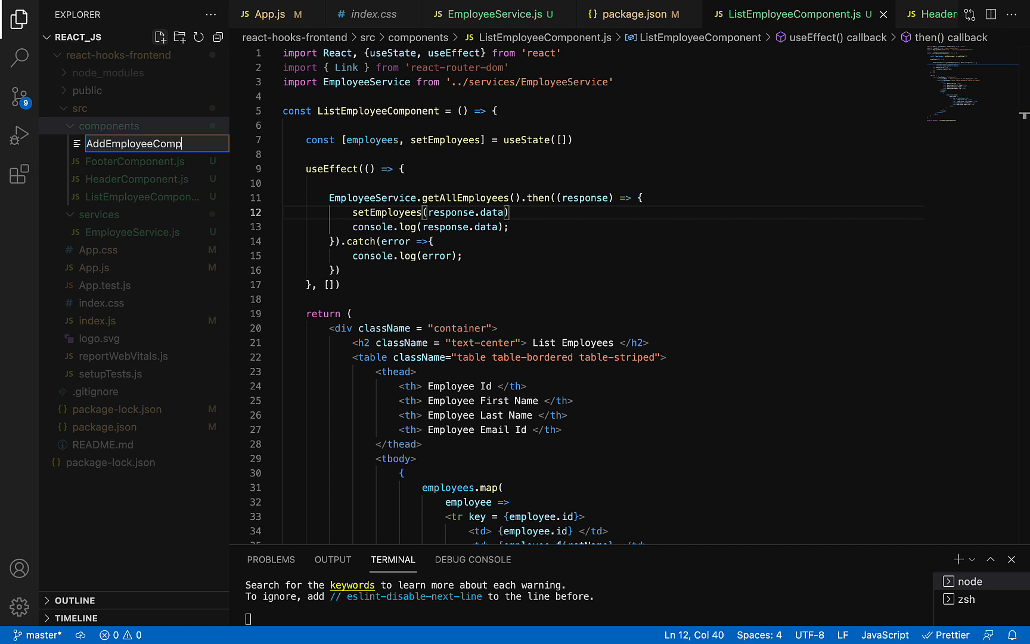
text(onent.js)
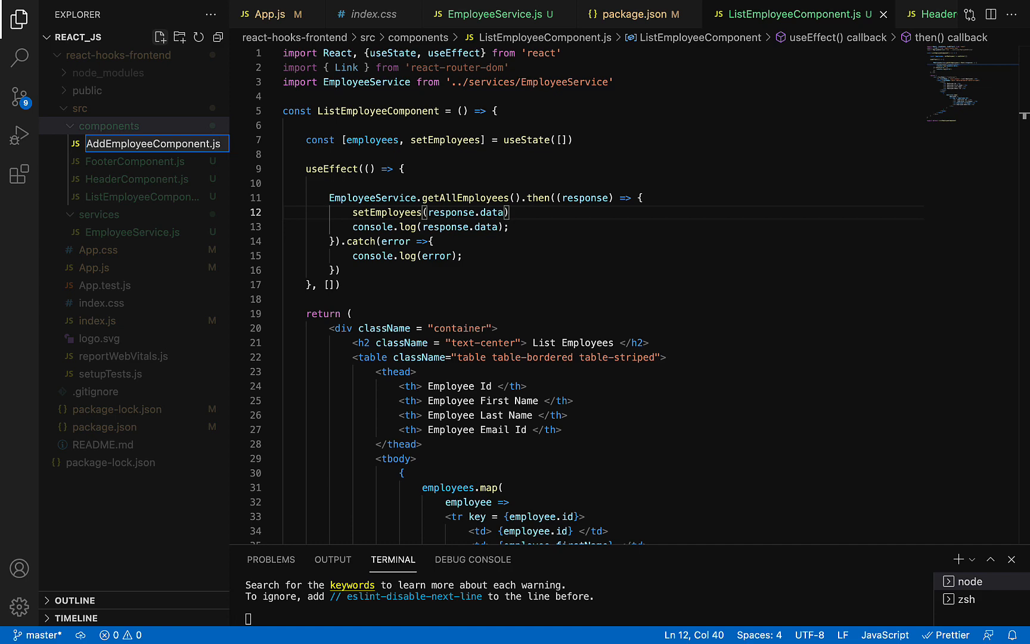
click(142, 144)
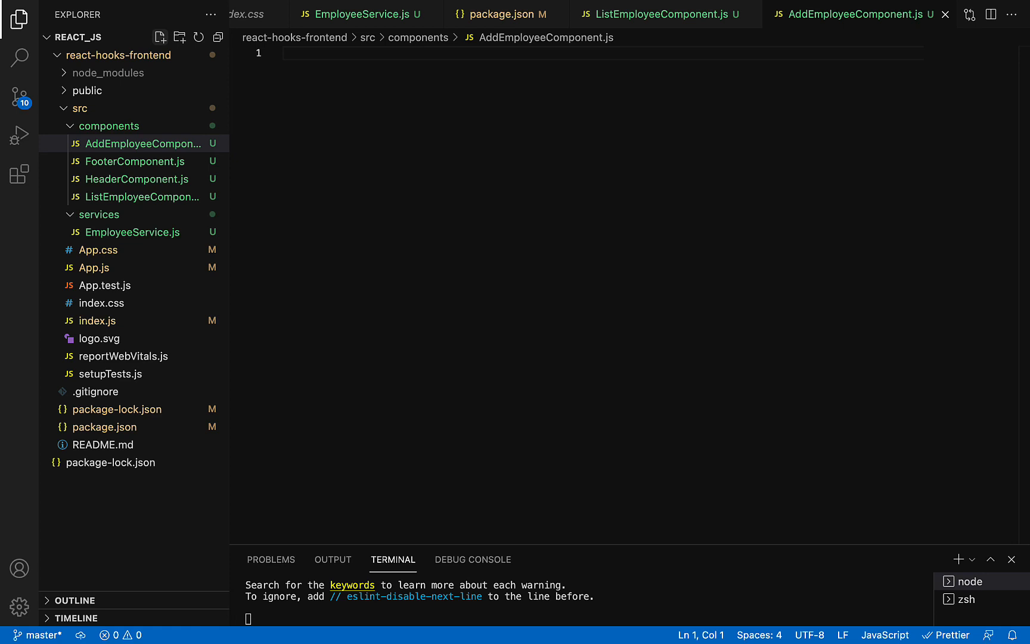
Step: Scaffold AddEmployeeComponent with the rafce snippet and an <h1>Add Employee Component Called</h1> heading
text(r)
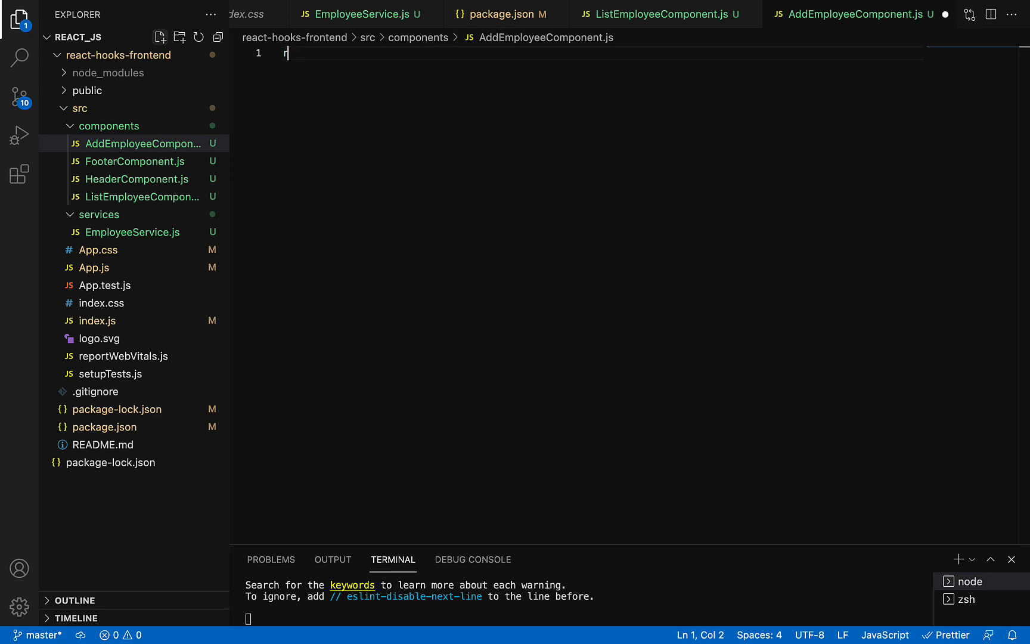
text(a)
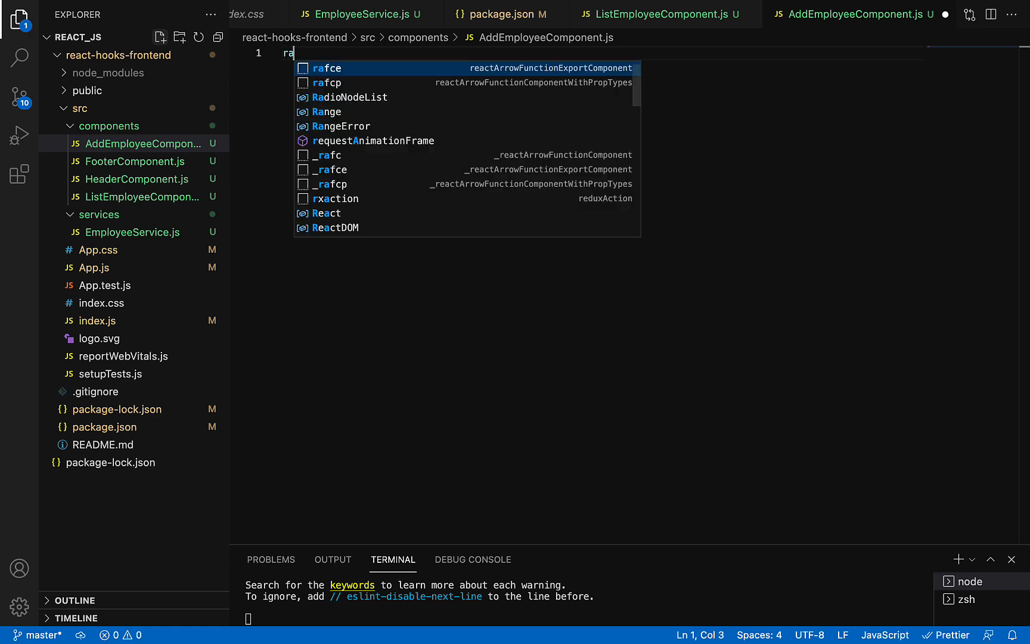
text(fc)
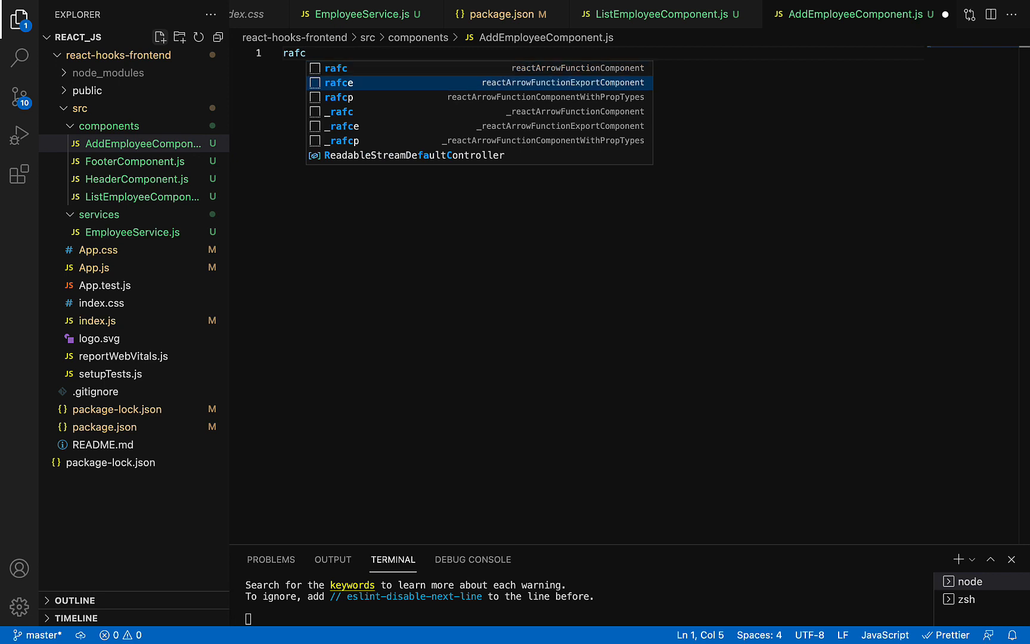
key(Enter)
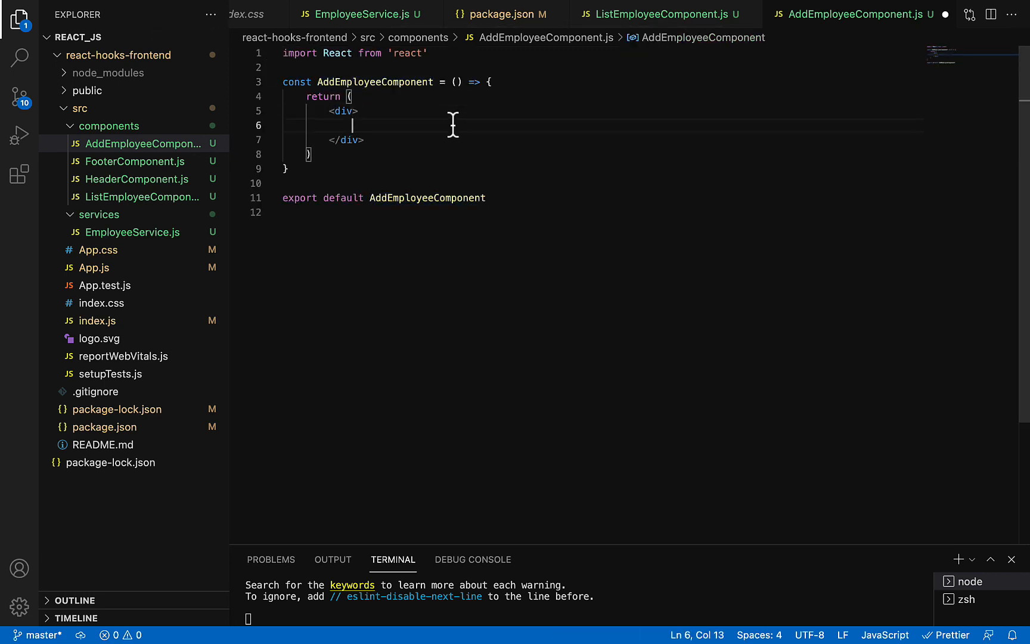
text(<h1> </h1>)
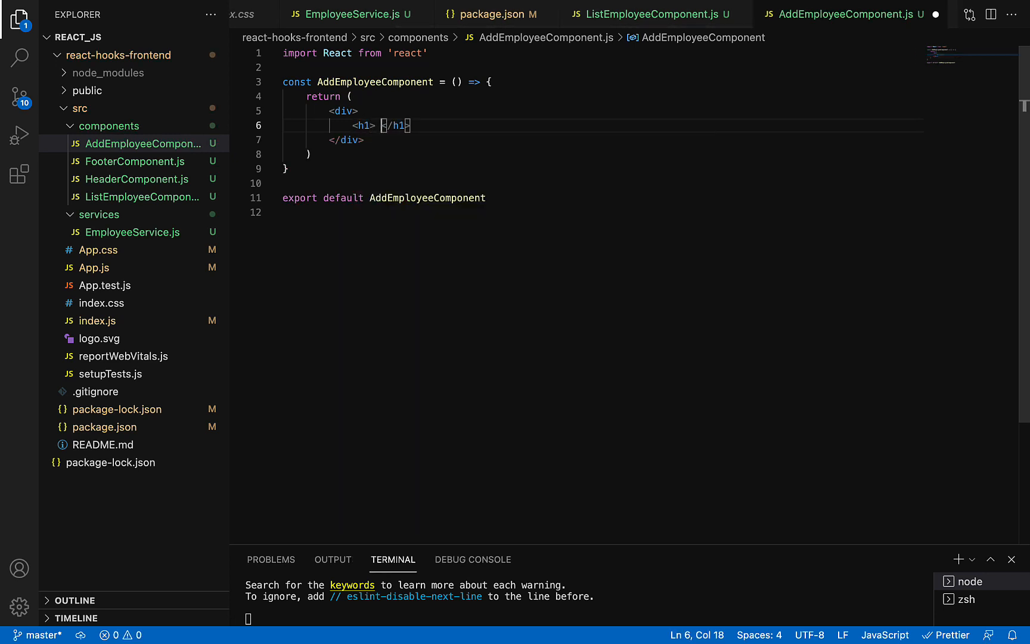
text(Add Employee Component Called)
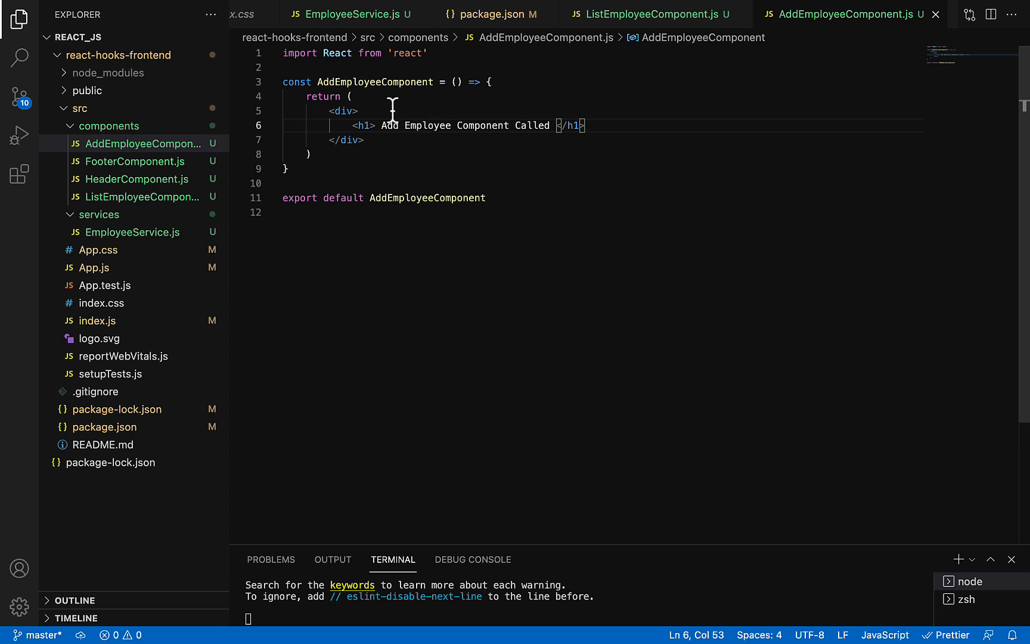
Step: Select the AddEmployeeComponent name, then return to ListEmployeeComponent.js
double_click(375, 81)
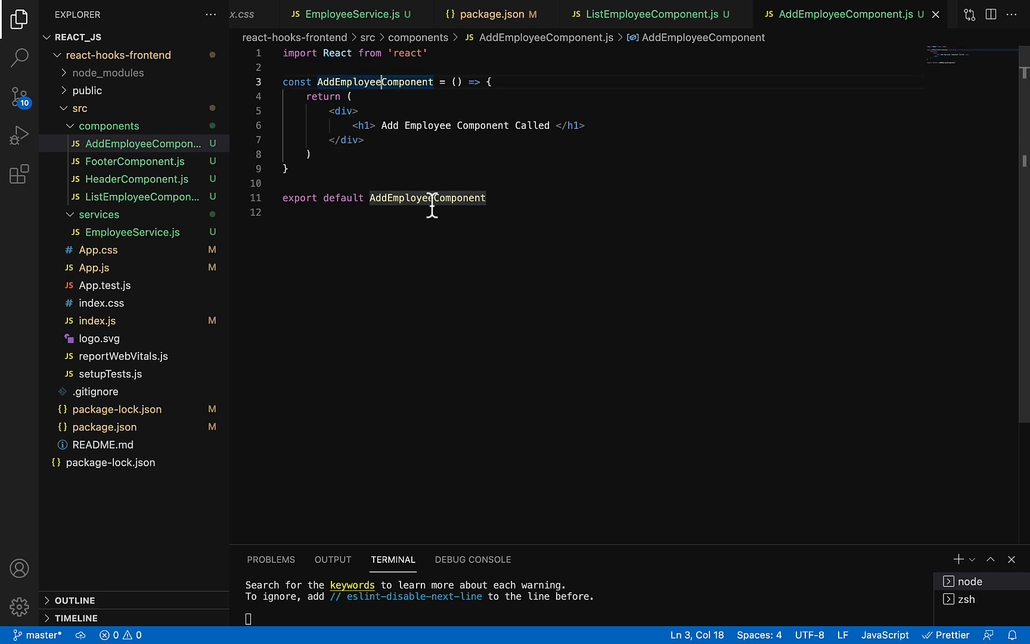
mouse_move(438, 151)
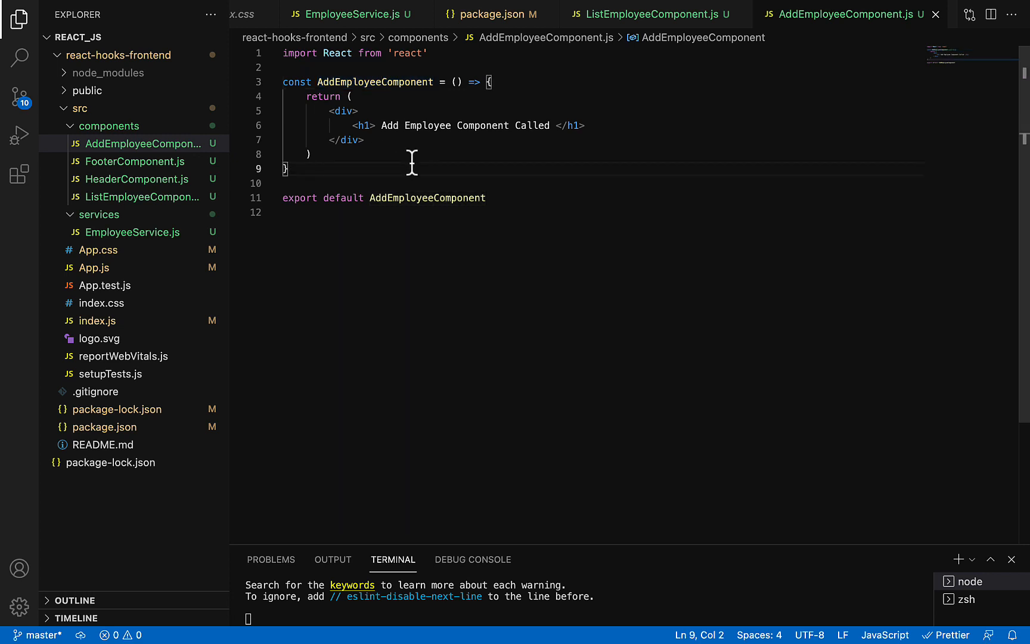
double_click(376, 81)
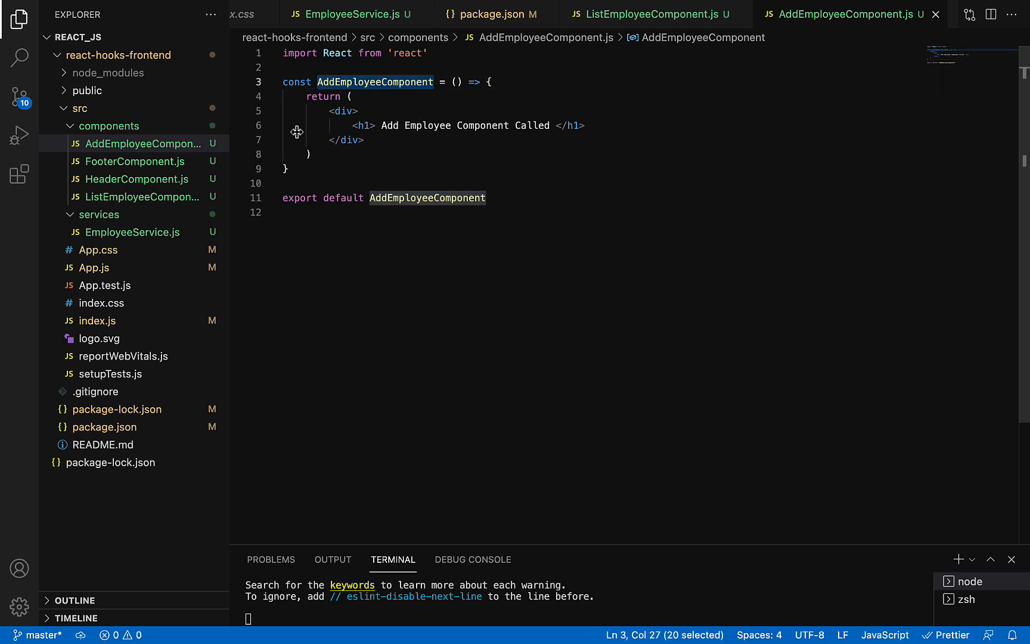
click(136, 196)
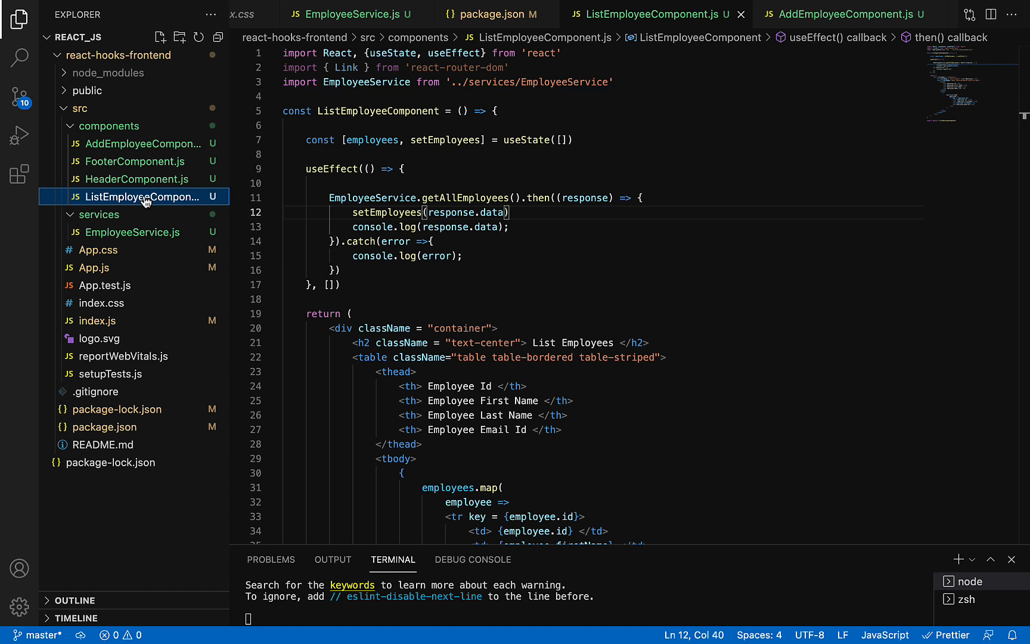
mouse_move(687, 346)
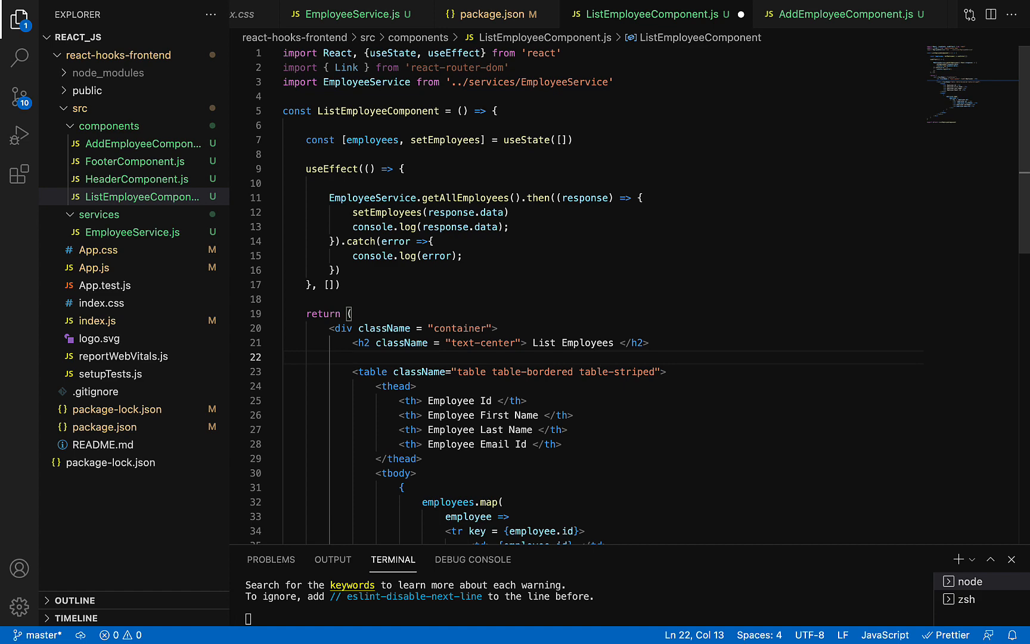
Step: Add a Link to /add-employee with className 'btn btn-primary mb-2' labelled Add Employee below the heading
text(<)
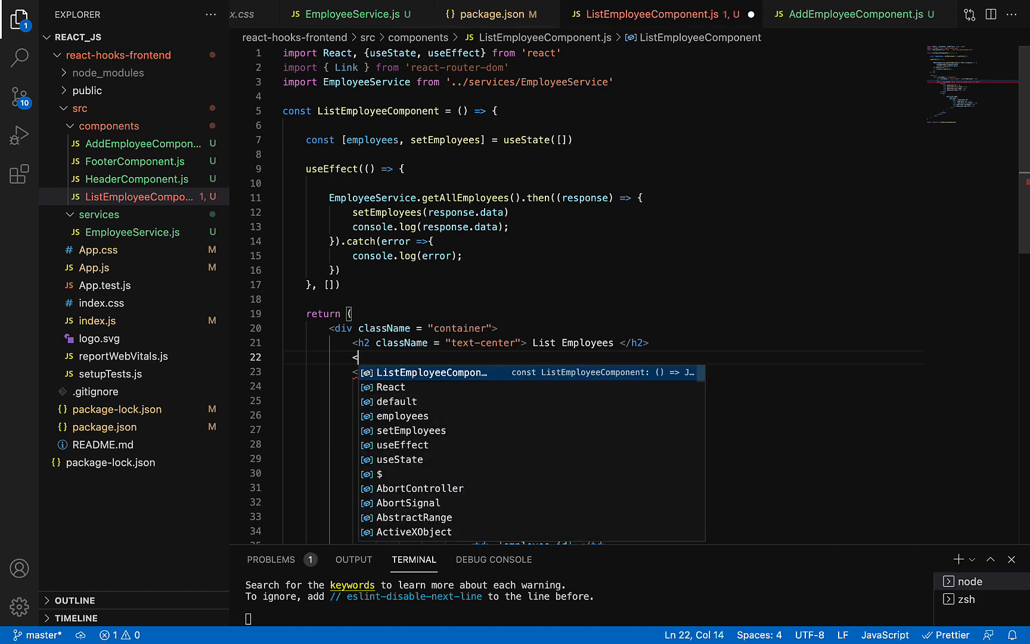
text(Link ></Link>)
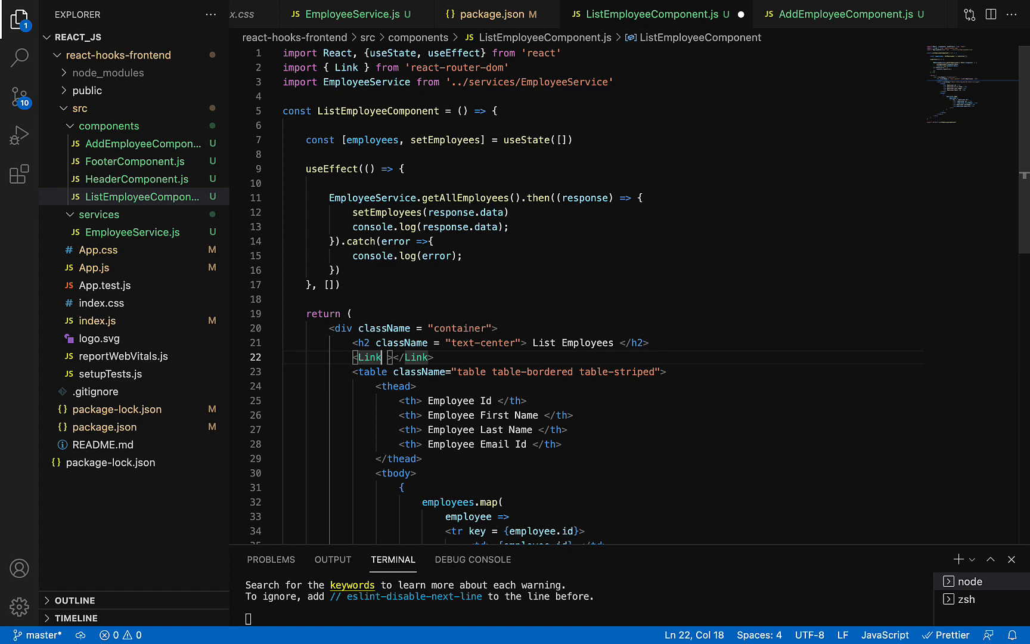
text(to = ")
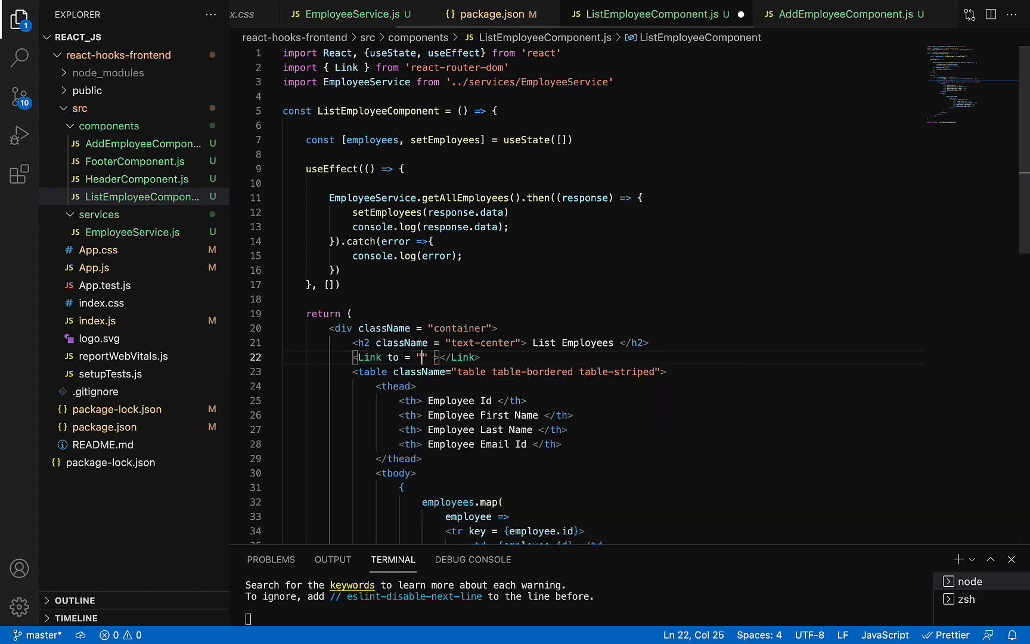
text(/add)
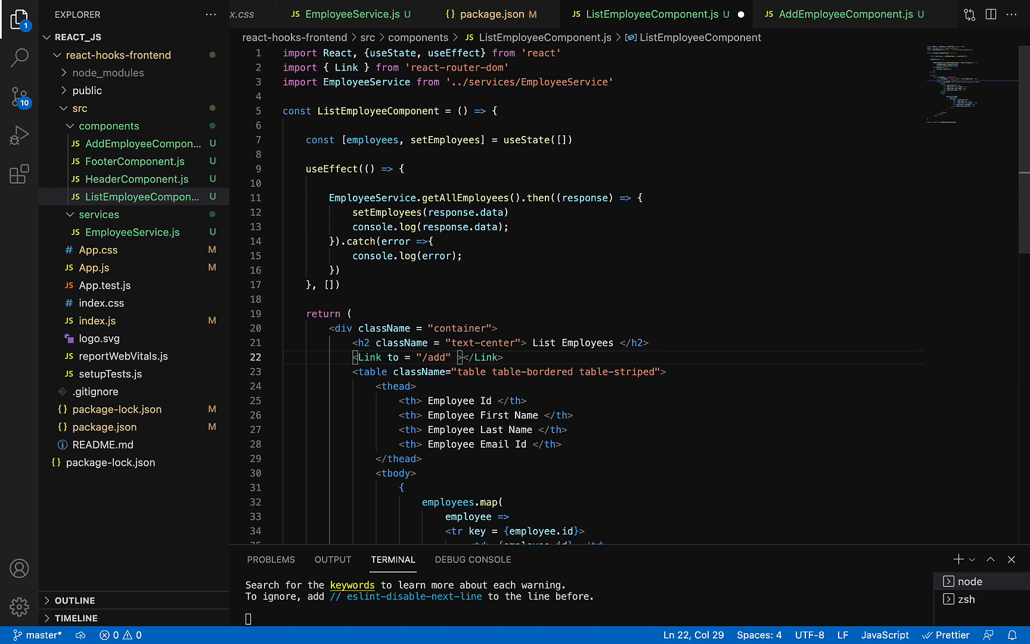
text(-employee)
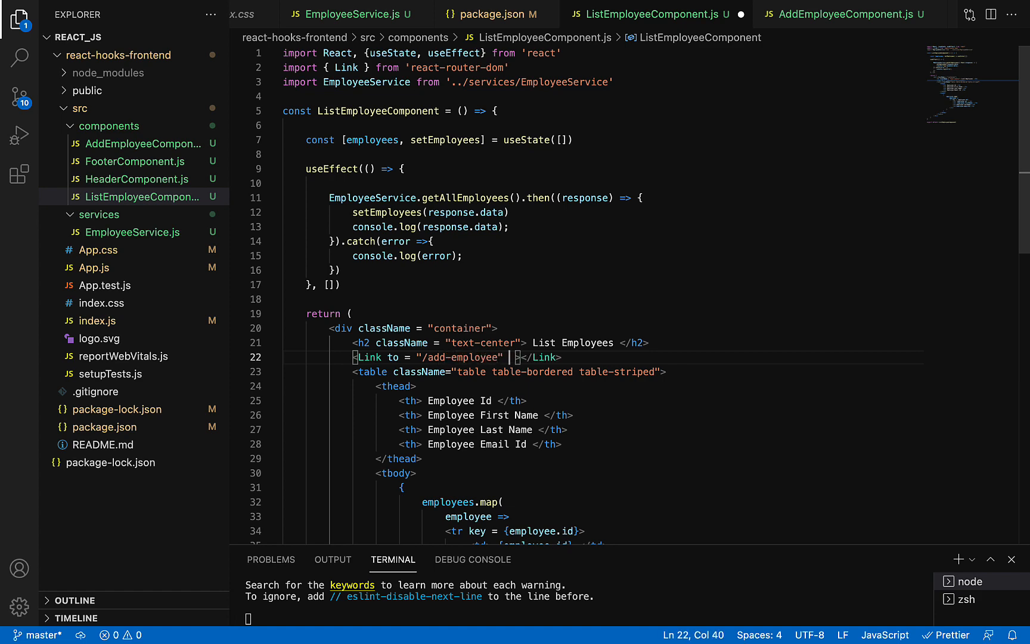
text(className =)
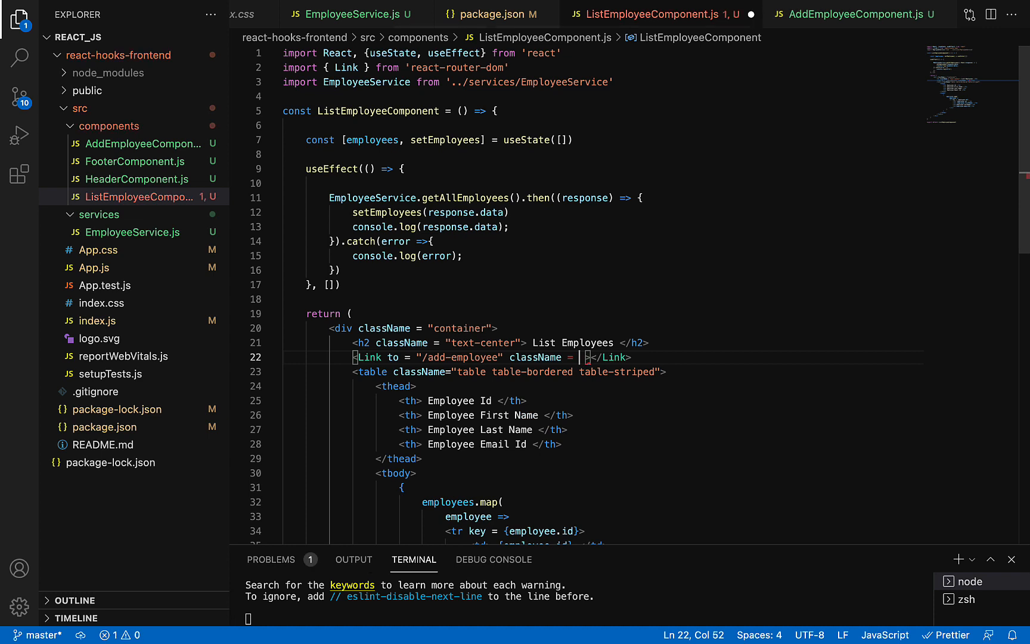
text(btn btn-primary m")
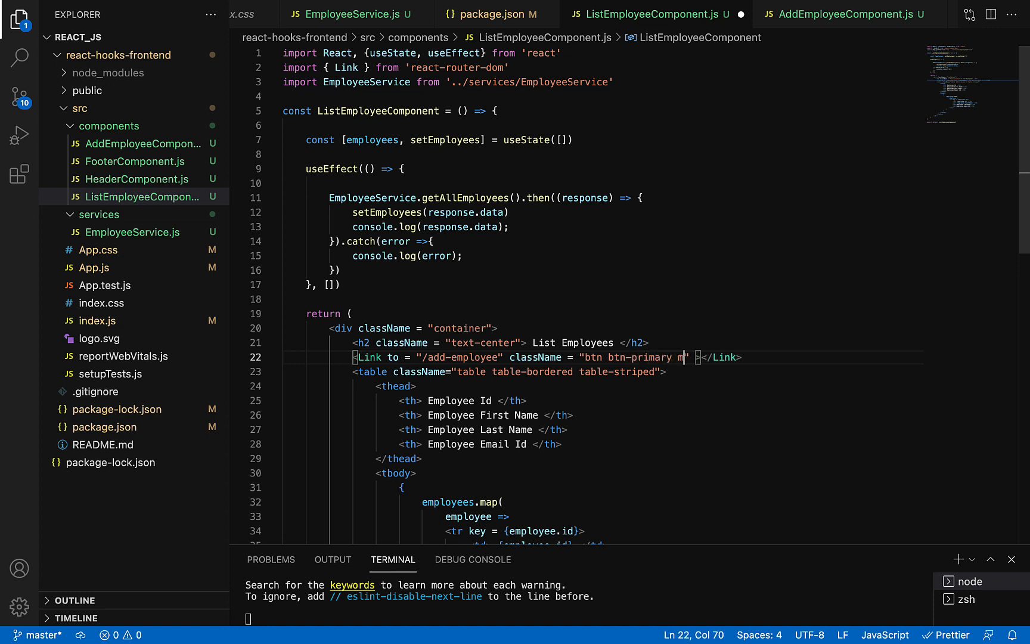
text(b-2)
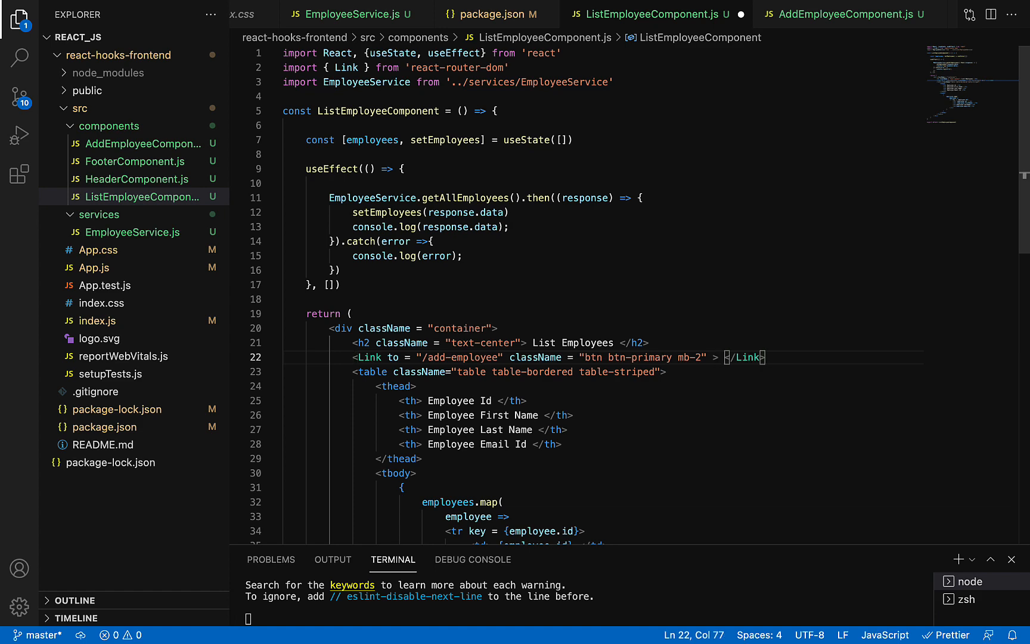
text(Add Employee)
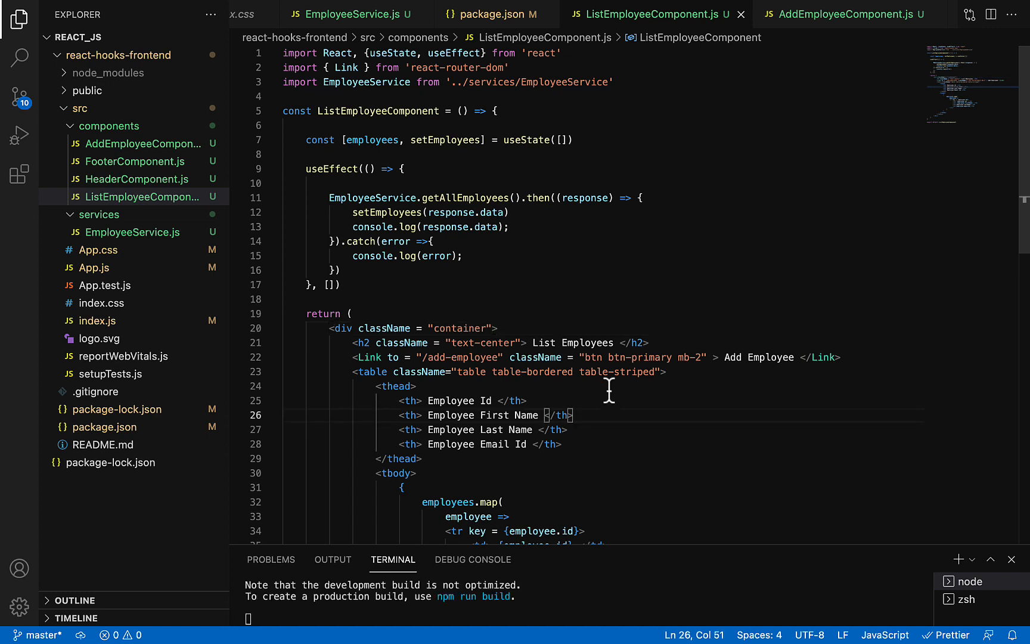
mouse_move(395, 342)
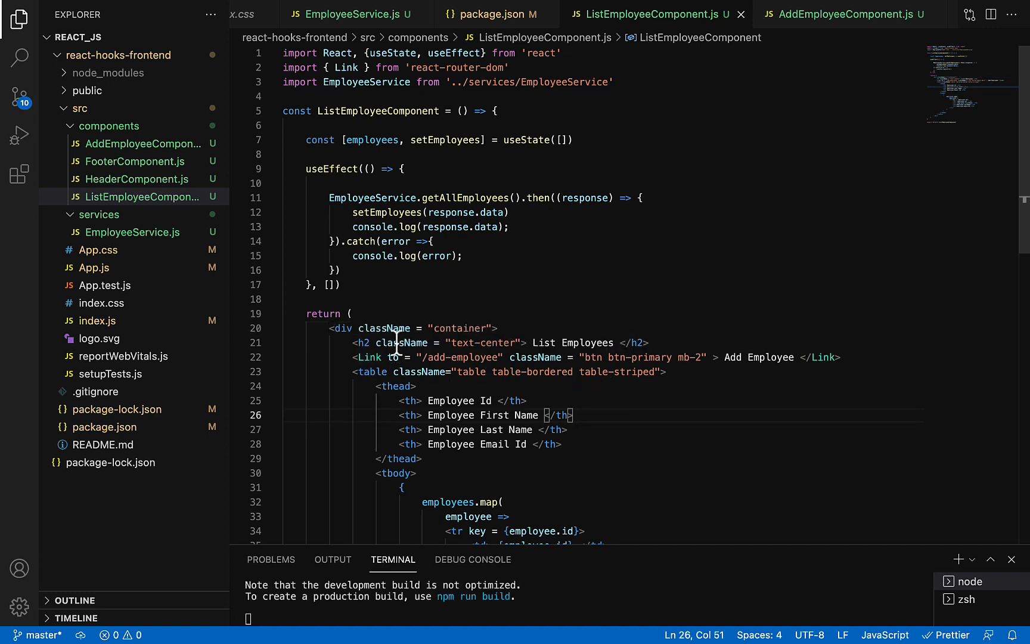
mouse_move(588, 358)
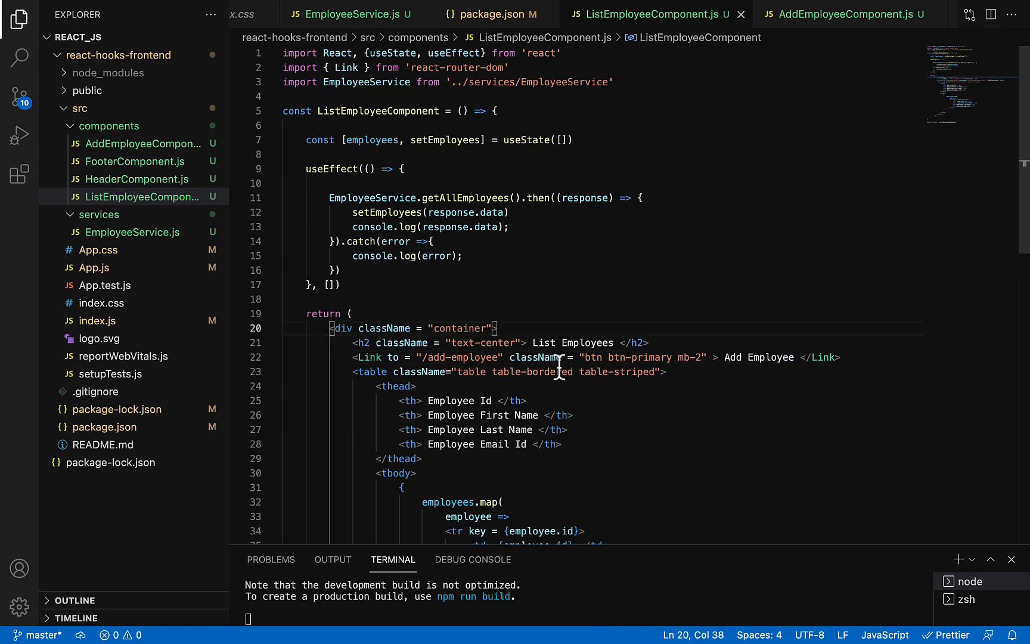
Step: In App.js, add a Route with path "/add-employee" inside the Switch
double_click(468, 358)
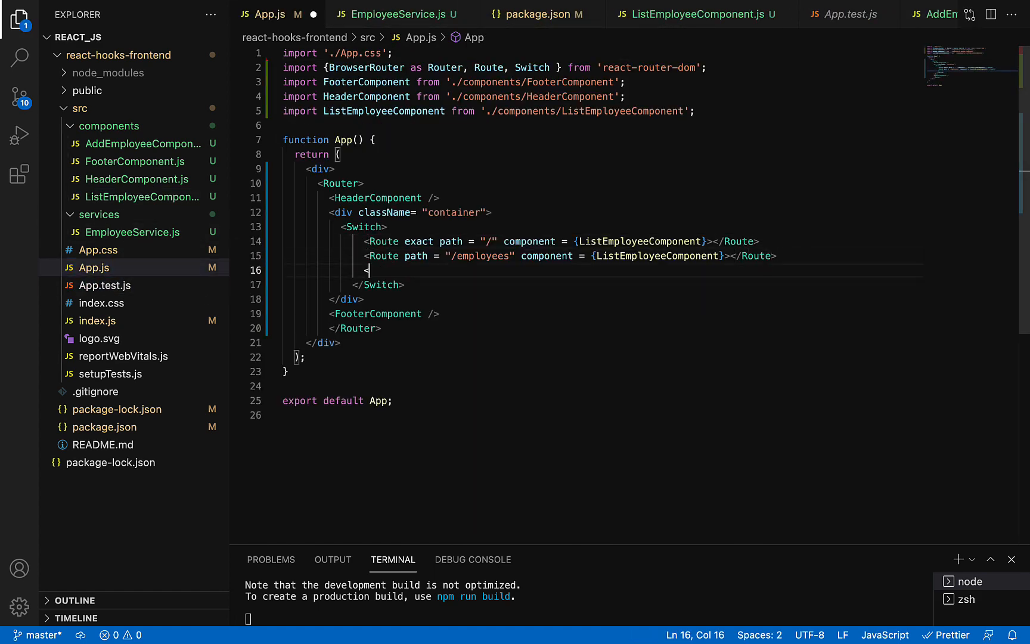
text(Route pa)
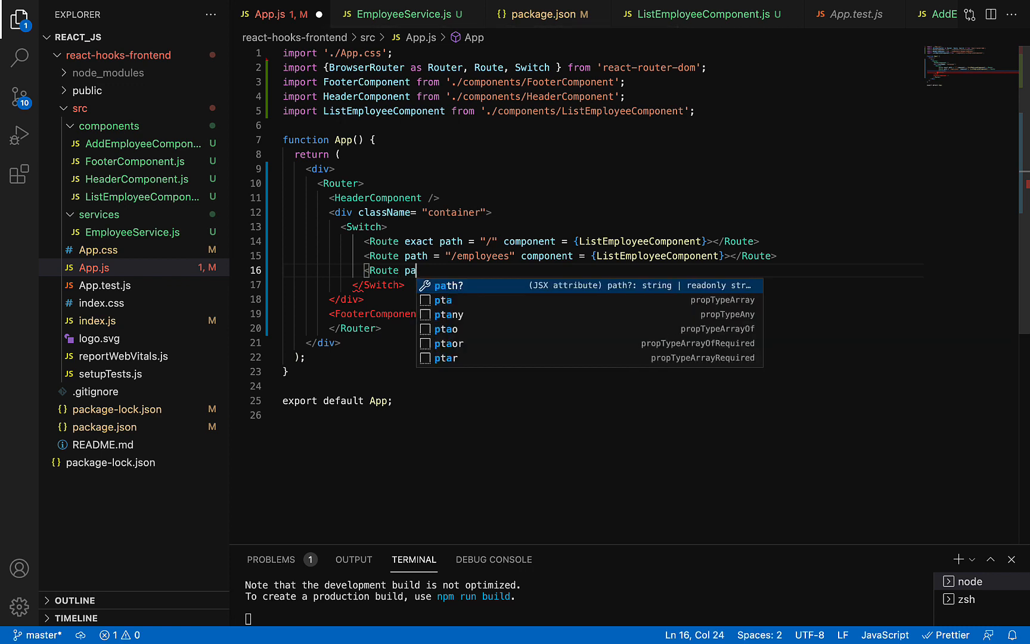
text(th = ")
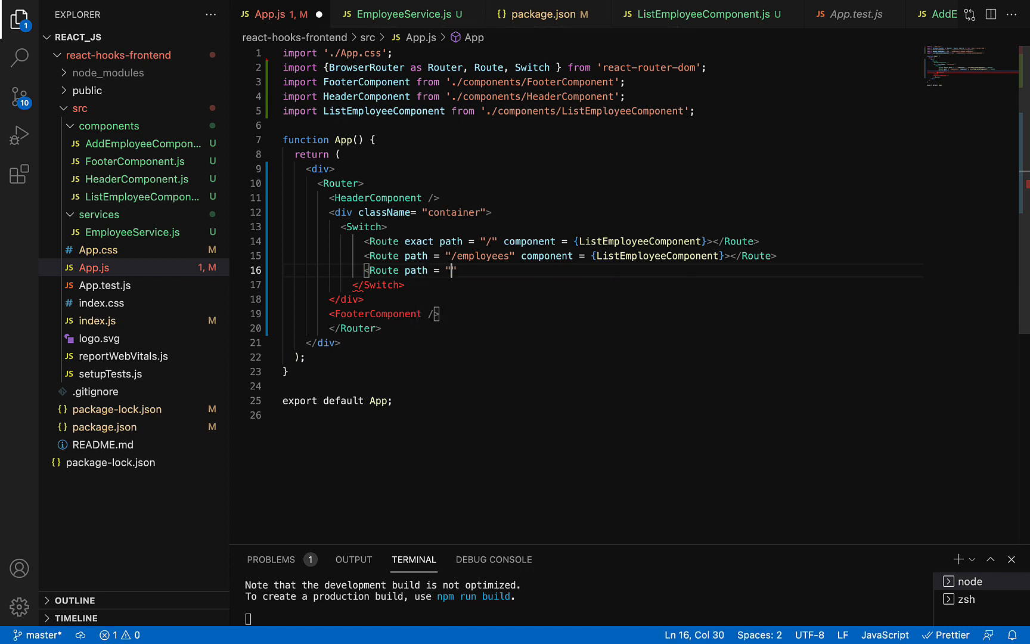
text(add-employee)
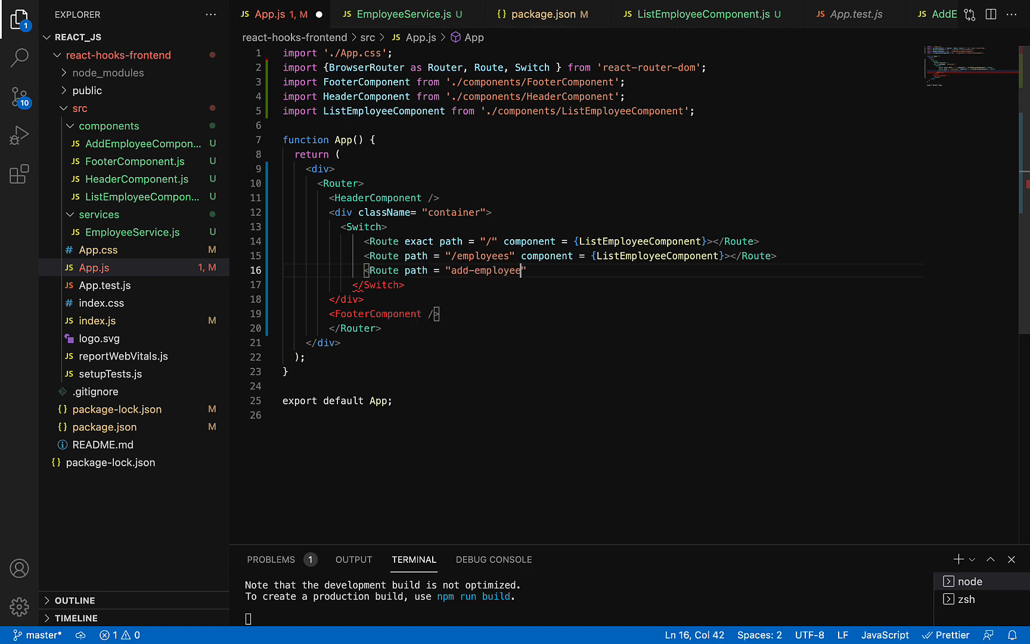
double_click(485, 270)
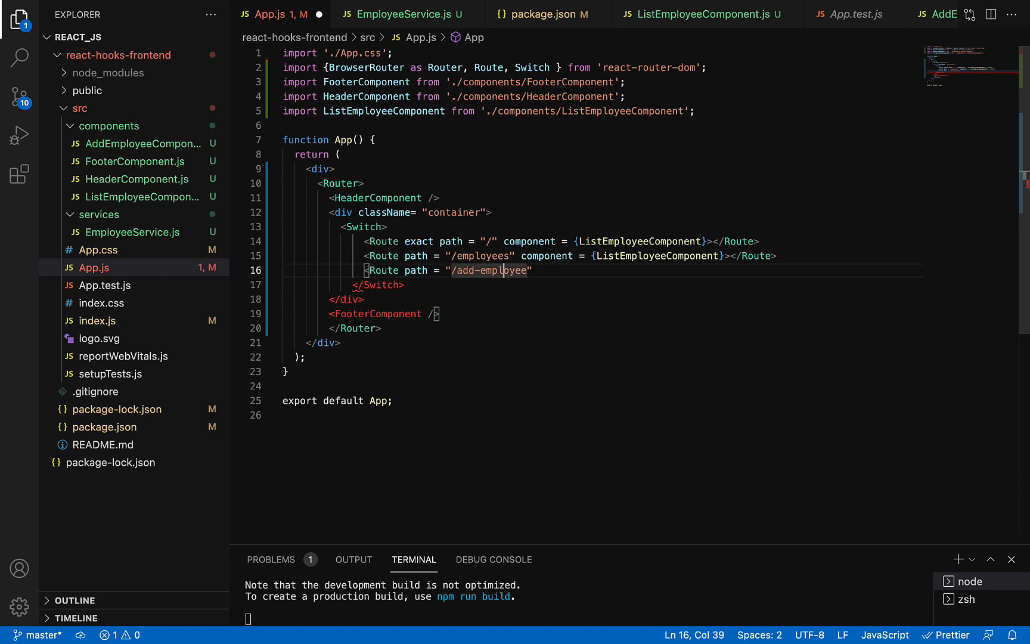
Step: Set the route's component to {AddEmployeeComponent}, auto-importing it at the top
text(c)
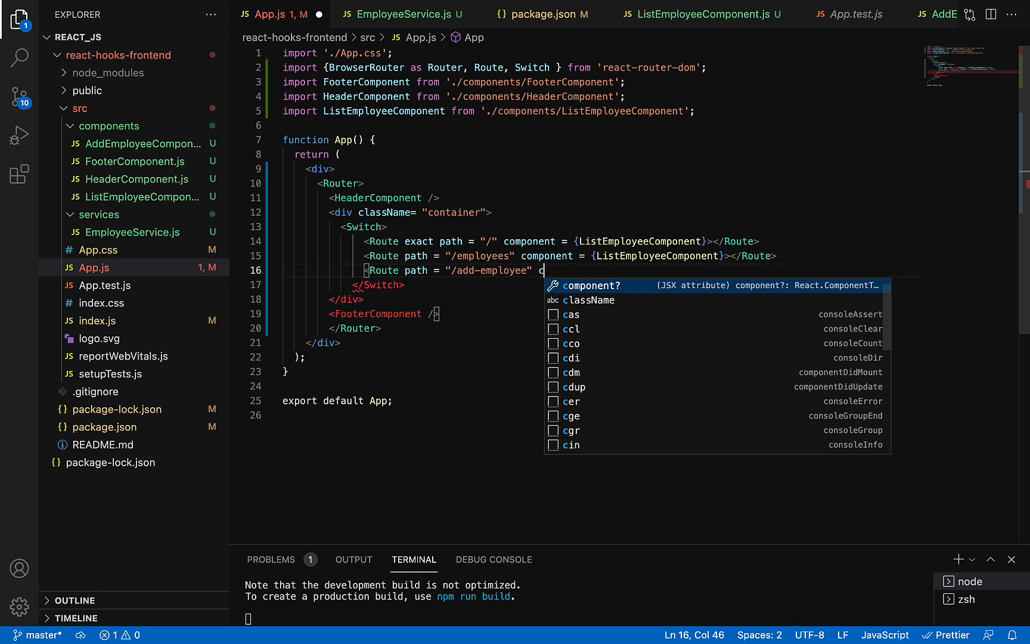
text(omponent = "")
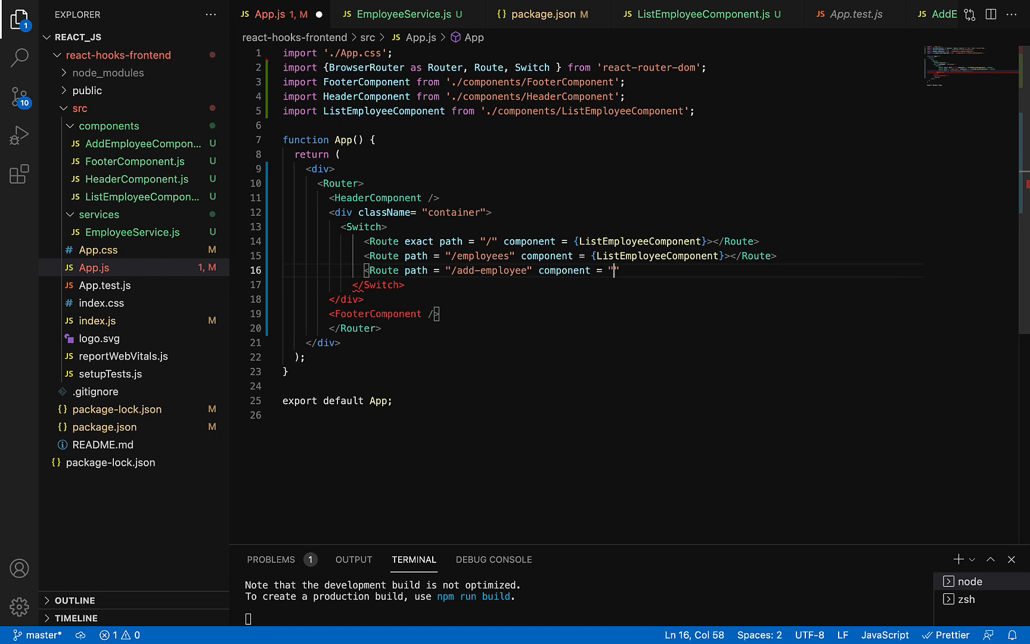
text(")
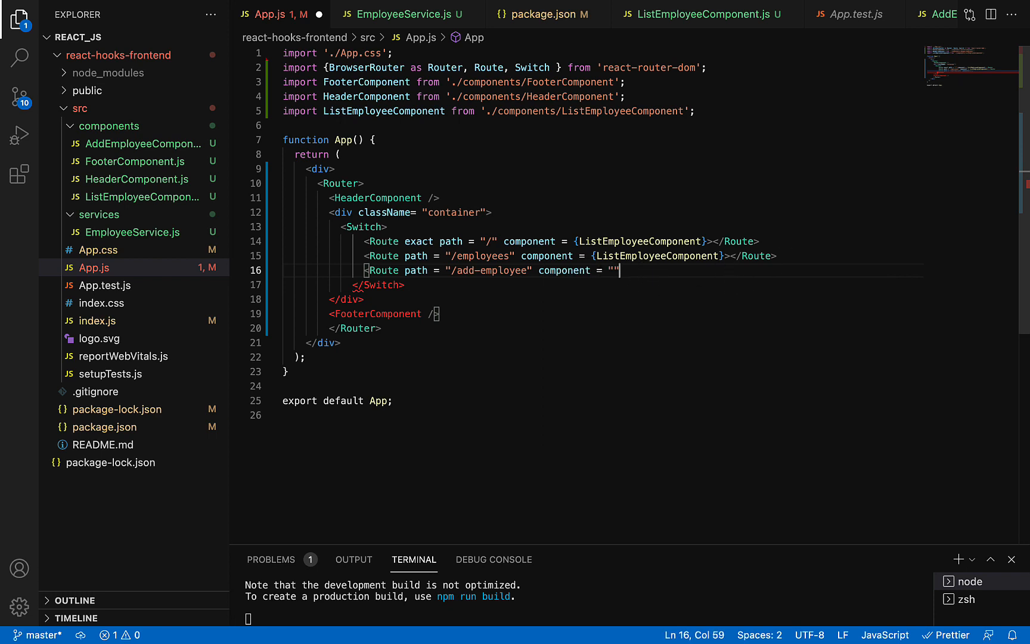
text({A)
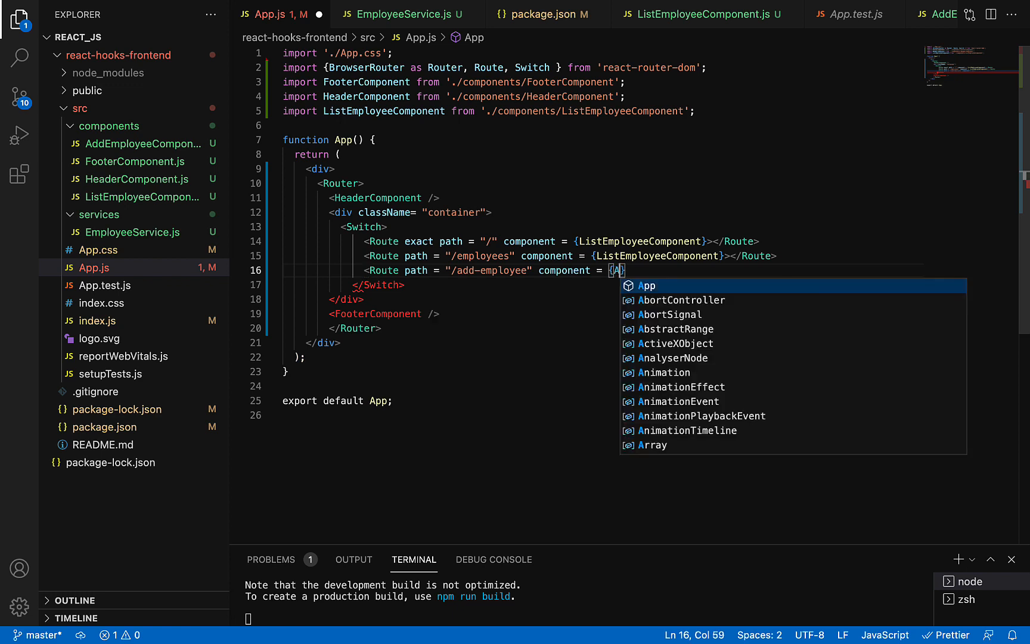
text(dd)
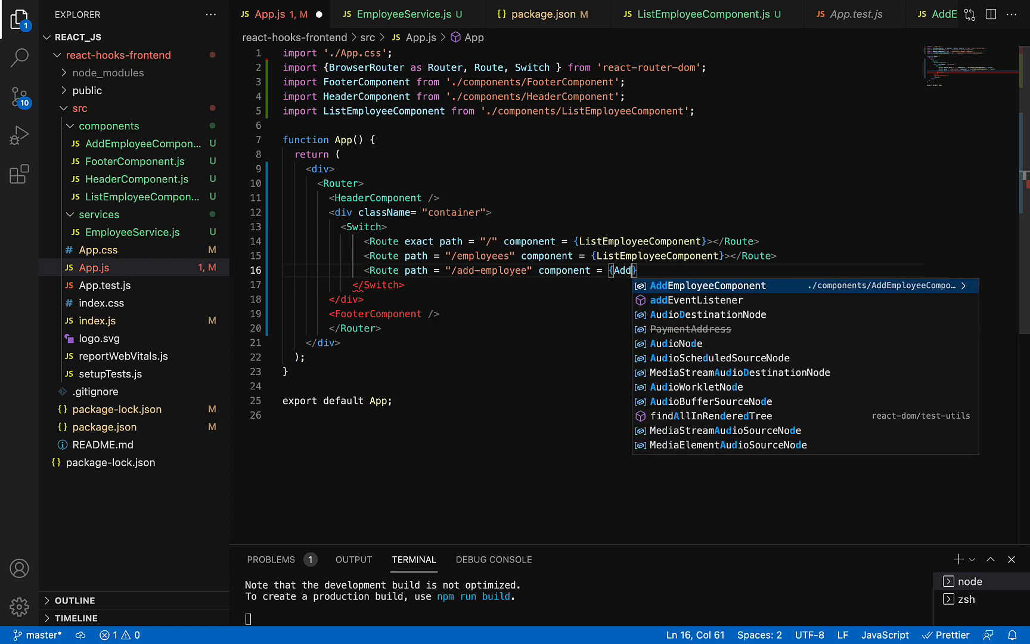
click(708, 286)
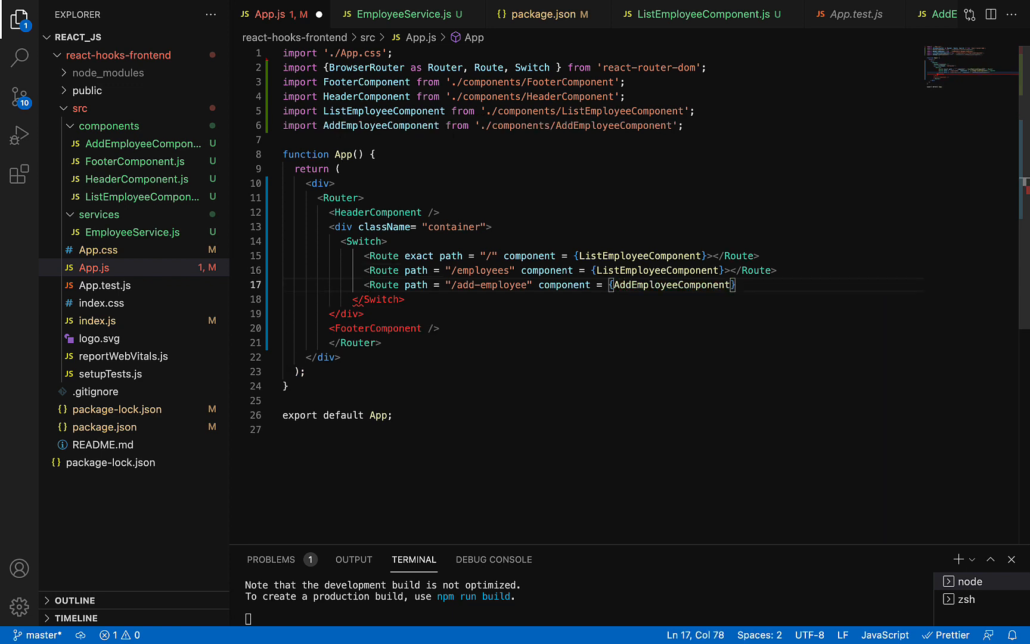
mouse_move(761, 276)
text( ></Route>)
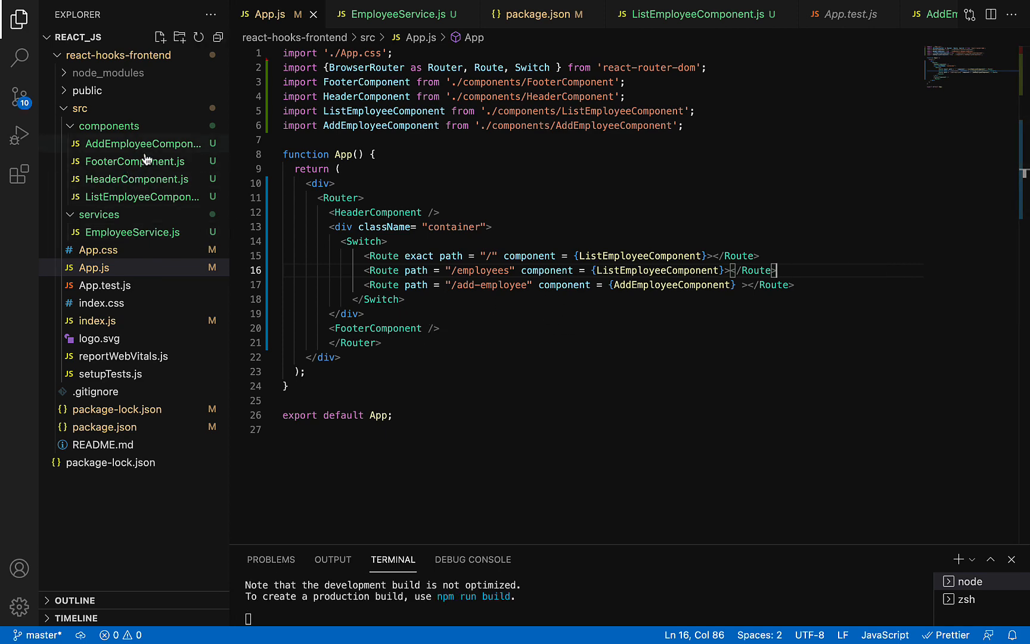
Step: View AddEmployeeComponent.js and ListEmployeeComponent.js from the Explorer
click(143, 144)
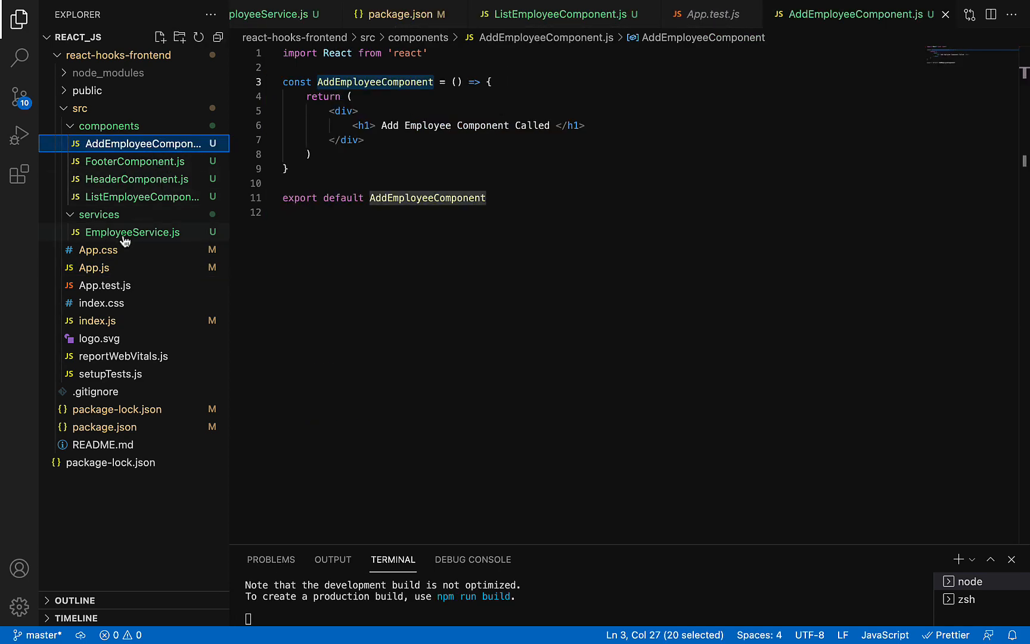
mouse_move(160, 208)
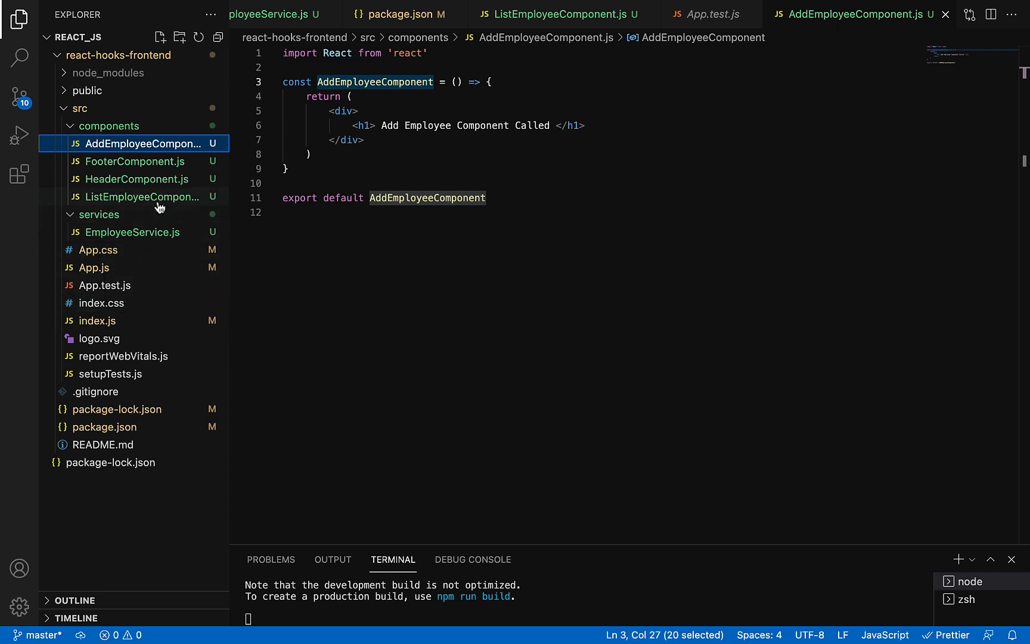
click(142, 197)
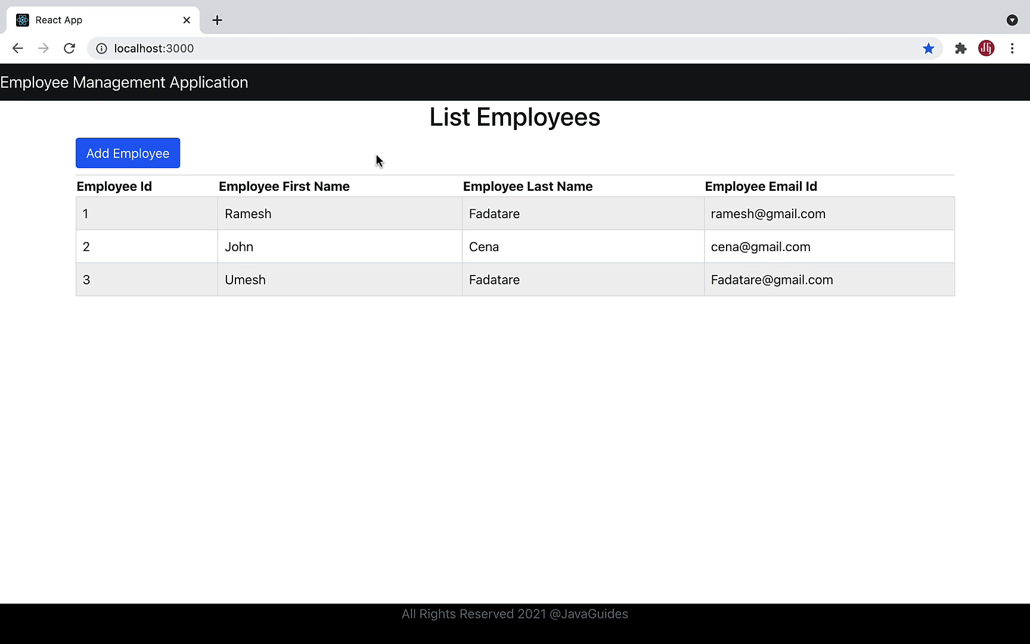
mouse_move(122, 124)
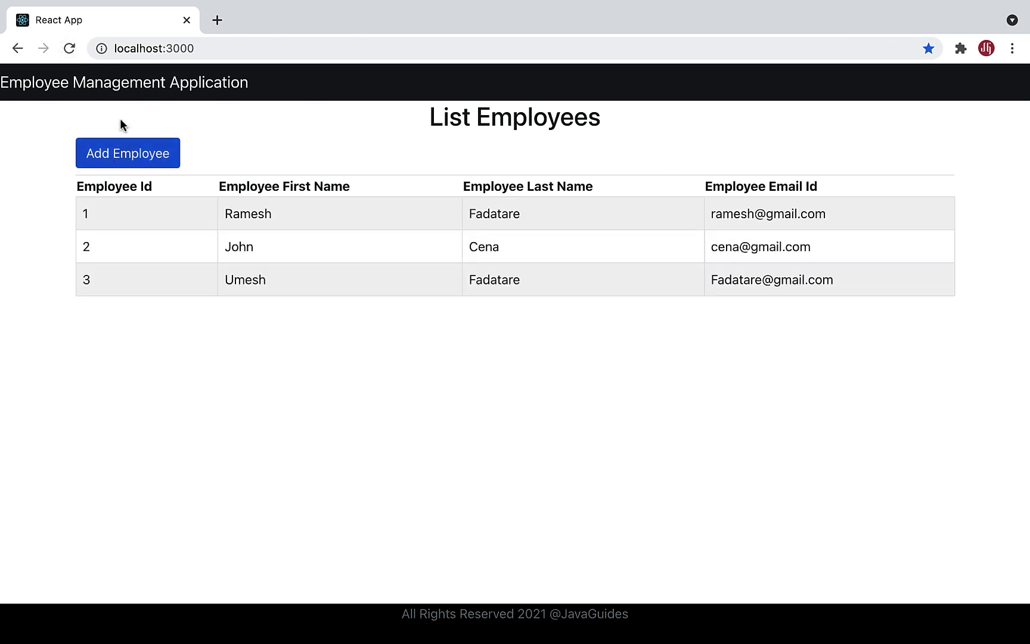
Step: Use the Add Employee button to navigate from the list to /add-employee
click(127, 152)
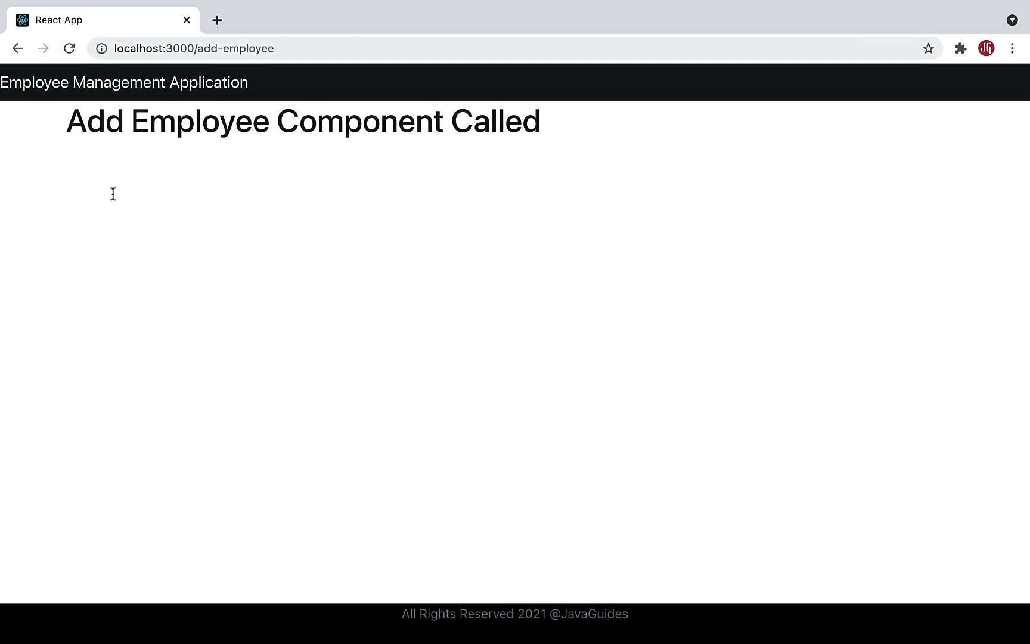
mouse_move(322, 209)
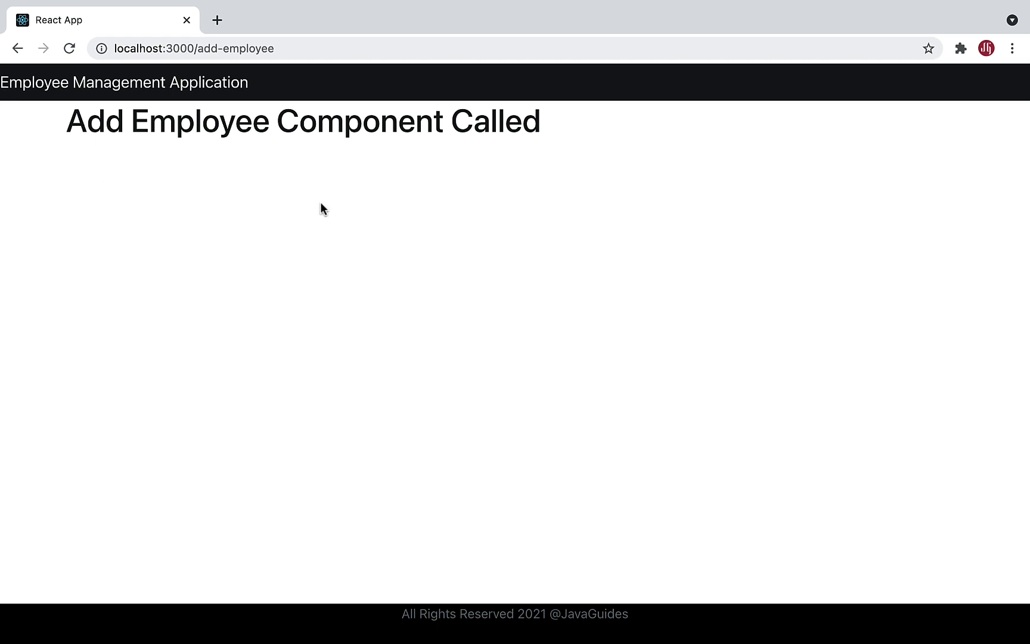
mouse_move(472, 298)
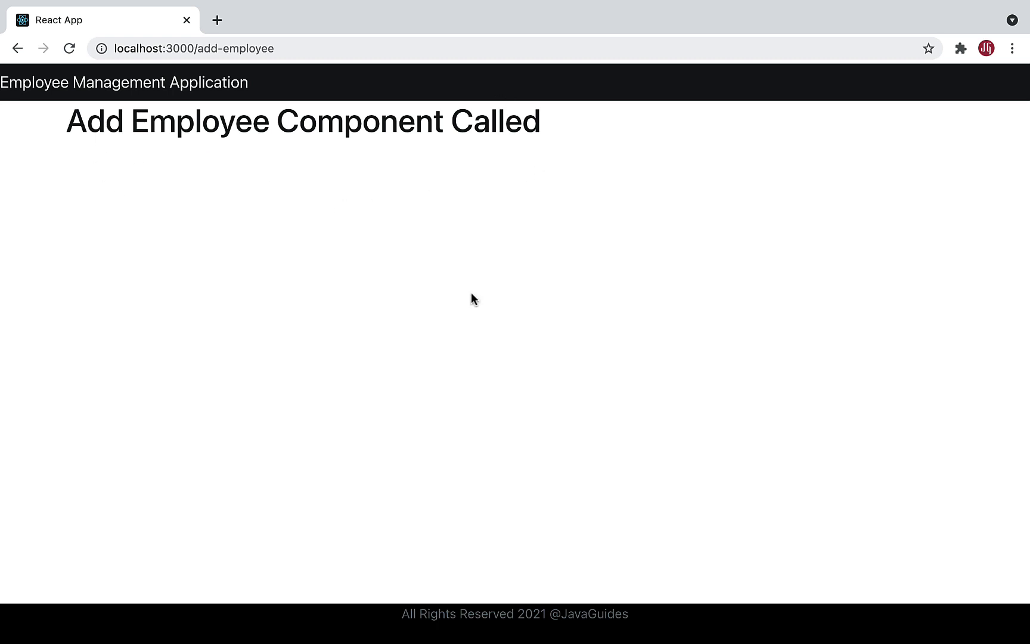